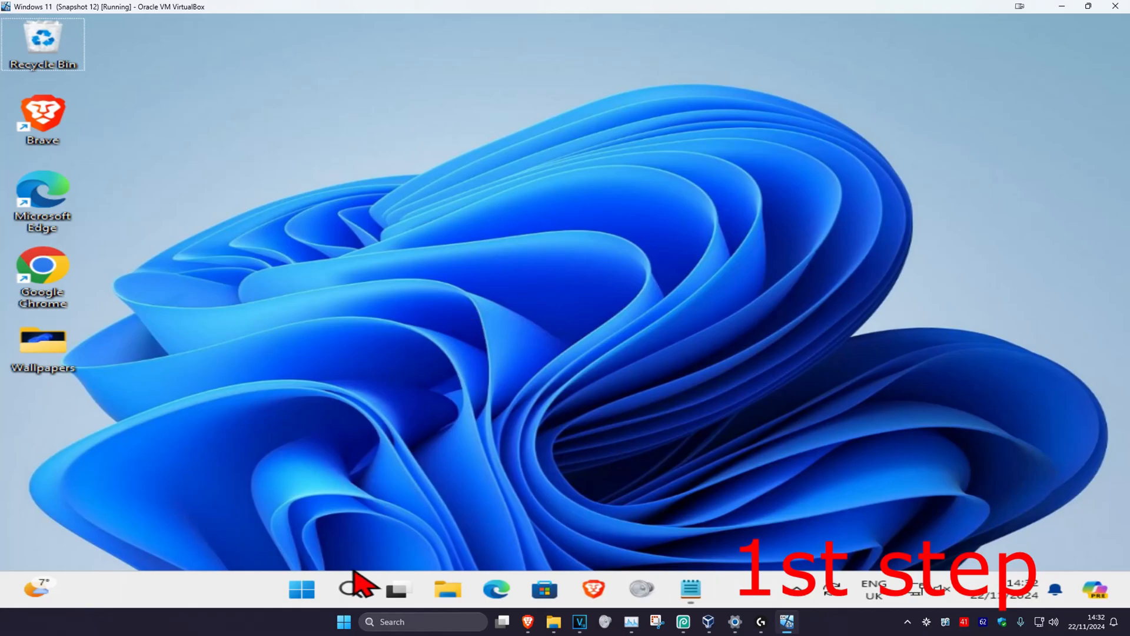
- Search Start for 'regis' and launch Registry Editor from Best match
text(regis)
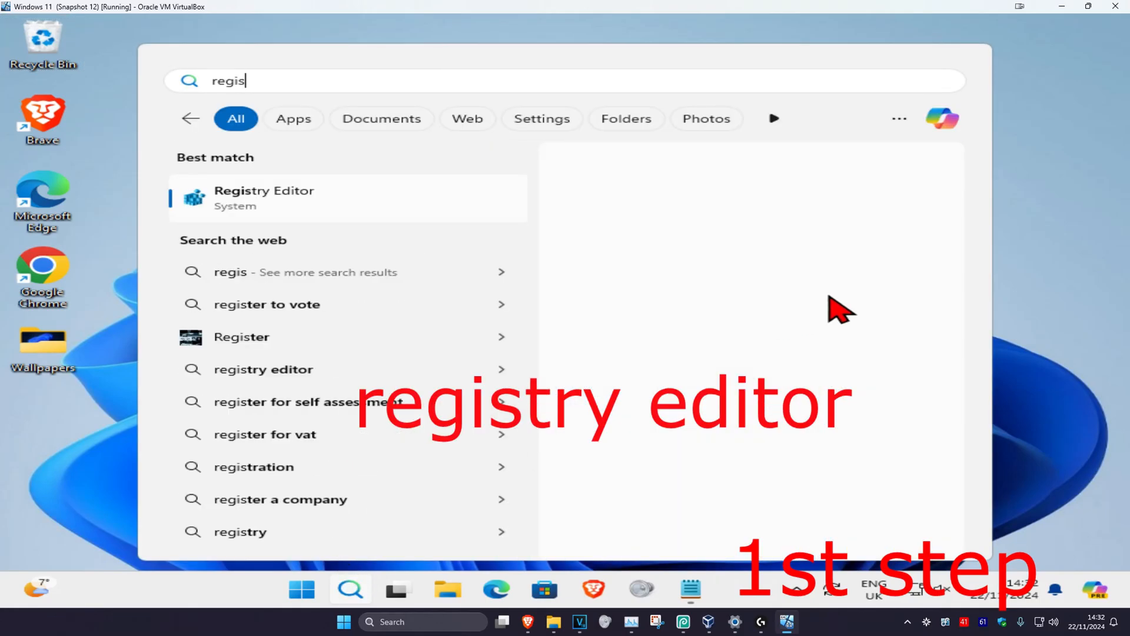
click(264, 198)
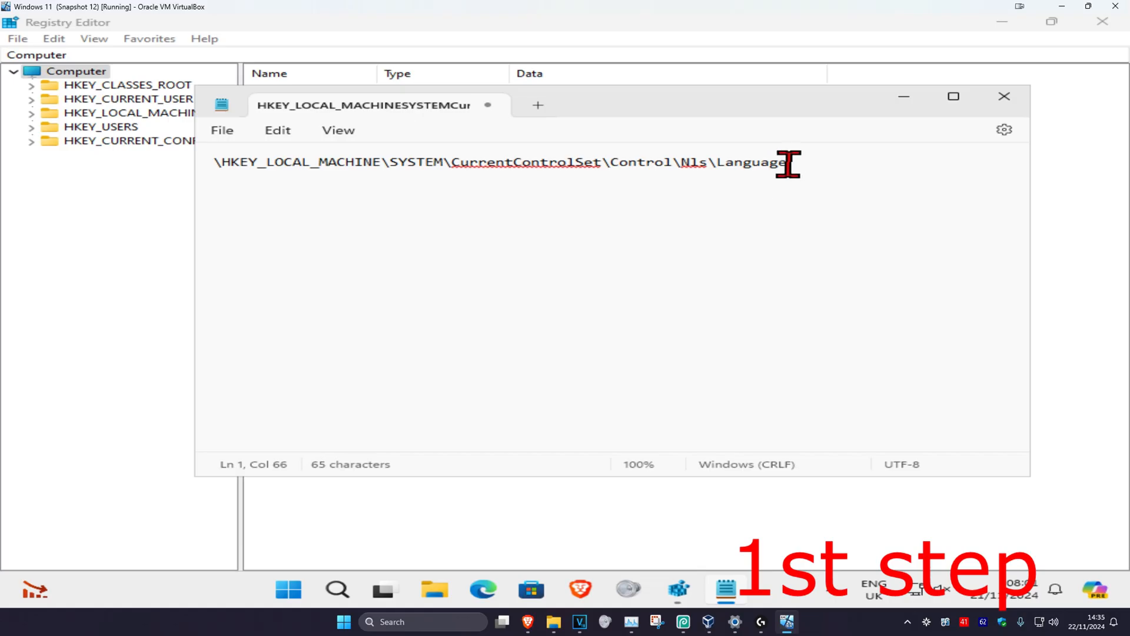
- Copy the Nls\Language key path from the Notepad note and switch windows
key(ctrl+a)
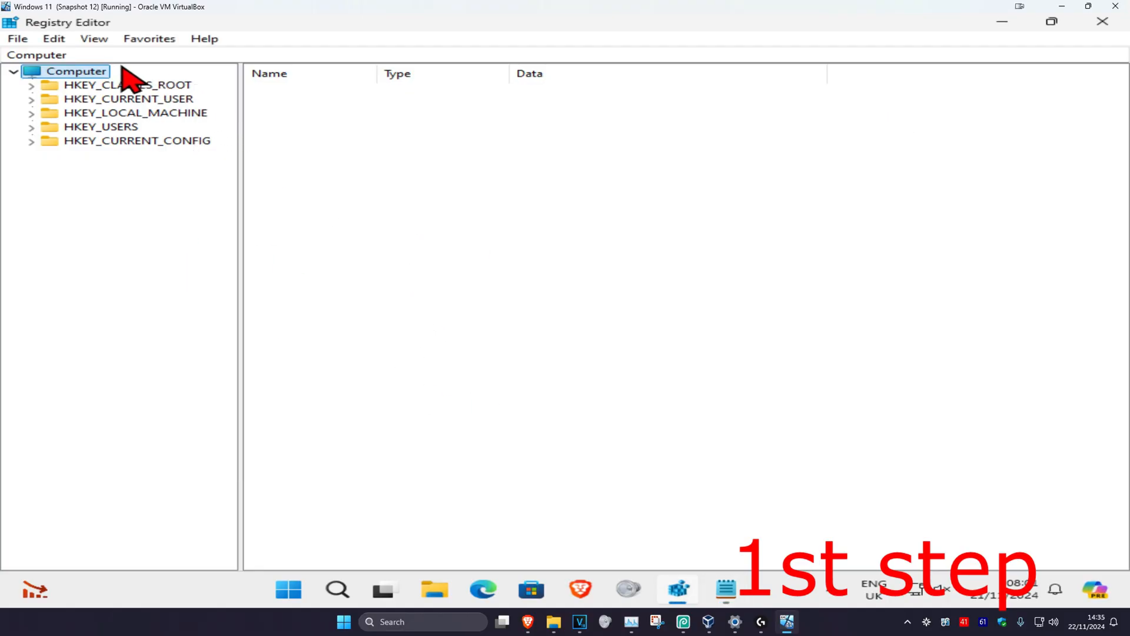
click(36, 55)
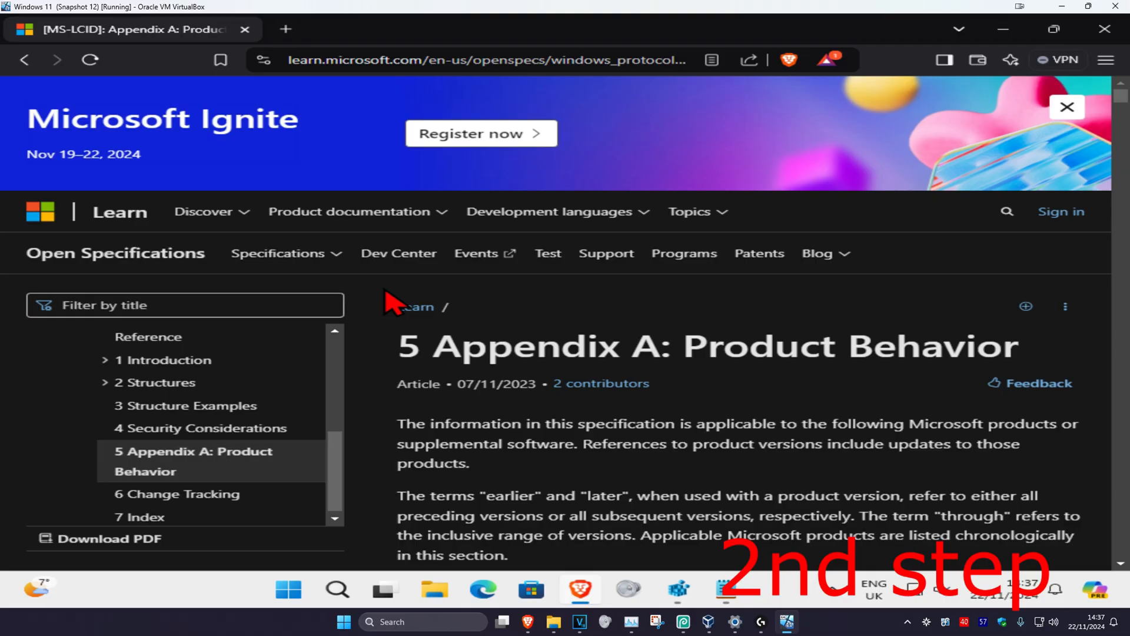
- Open an empty find-in-page box on the MS-LCID Appendix A page
key(ctrl+f)
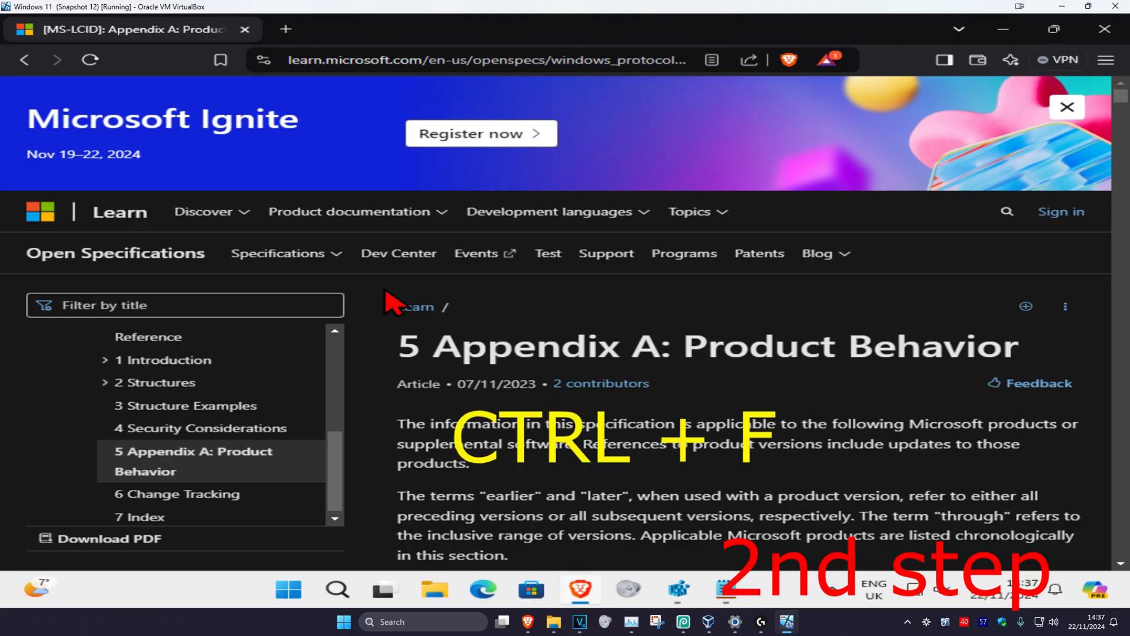
key(ctrl+f)
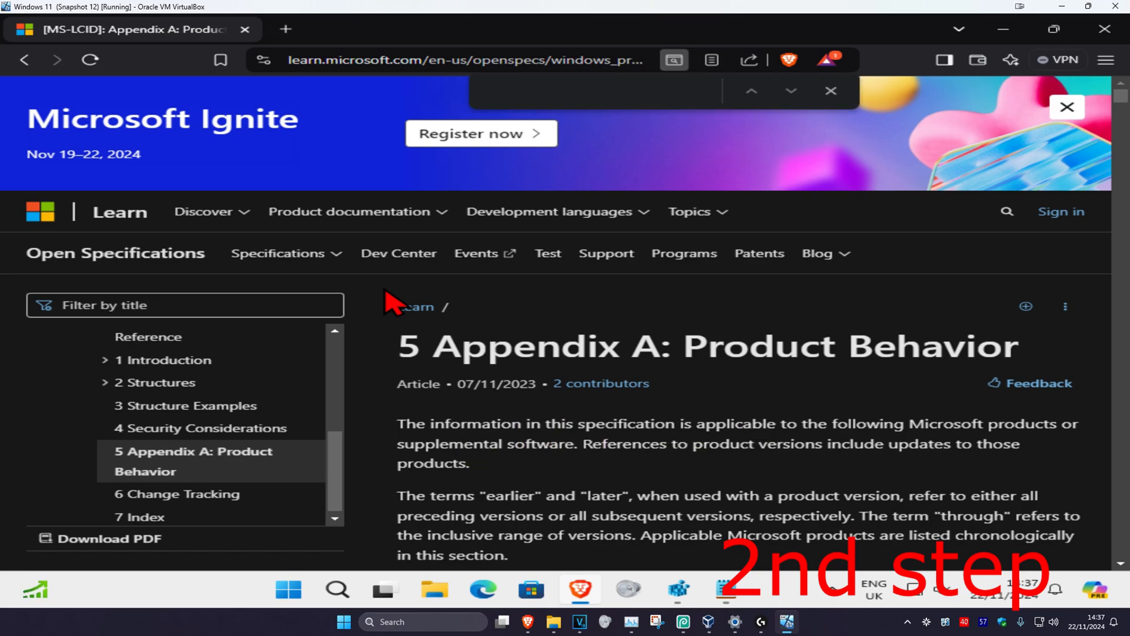
click(591, 90)
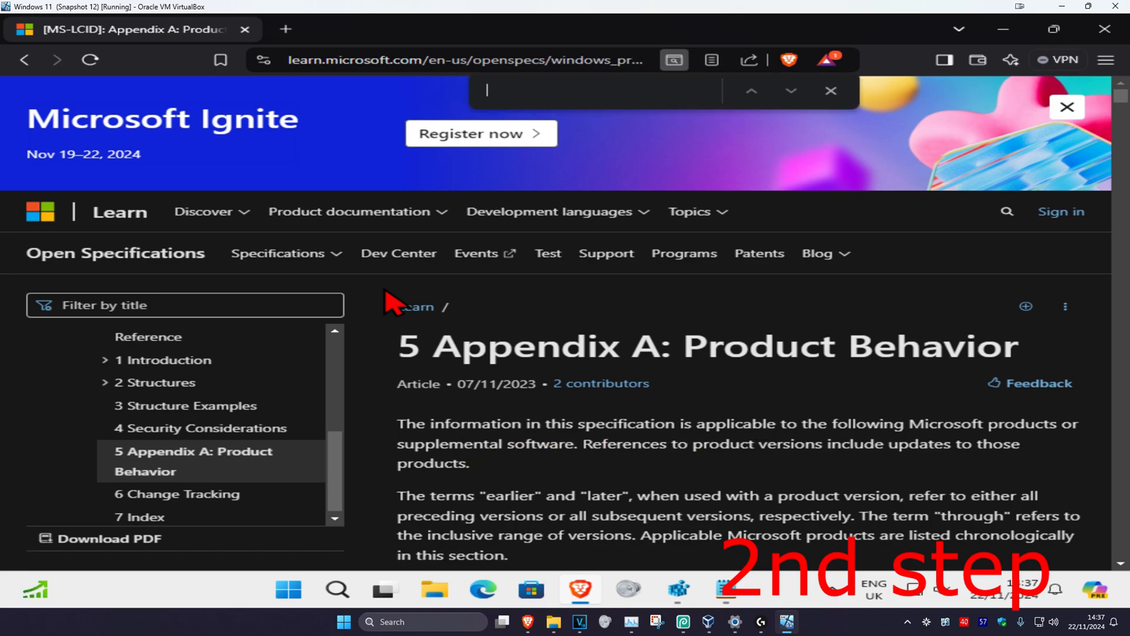
- Search the page for 'spanish' and copy the Spanish 0x000A language code
text(spanish)
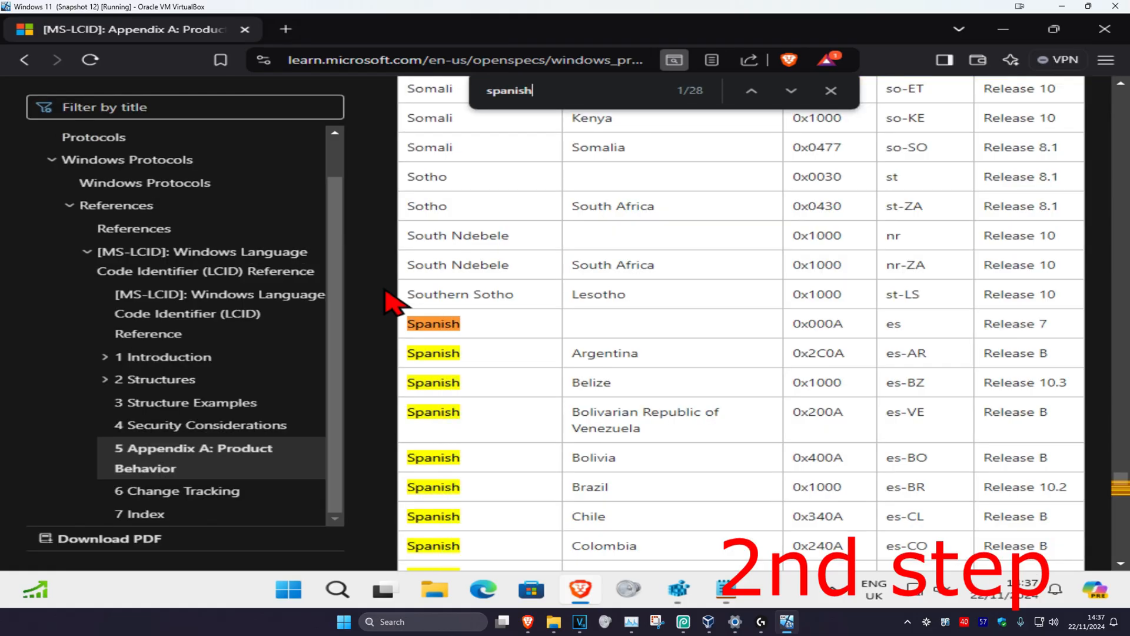
mouse_move(539, 343)
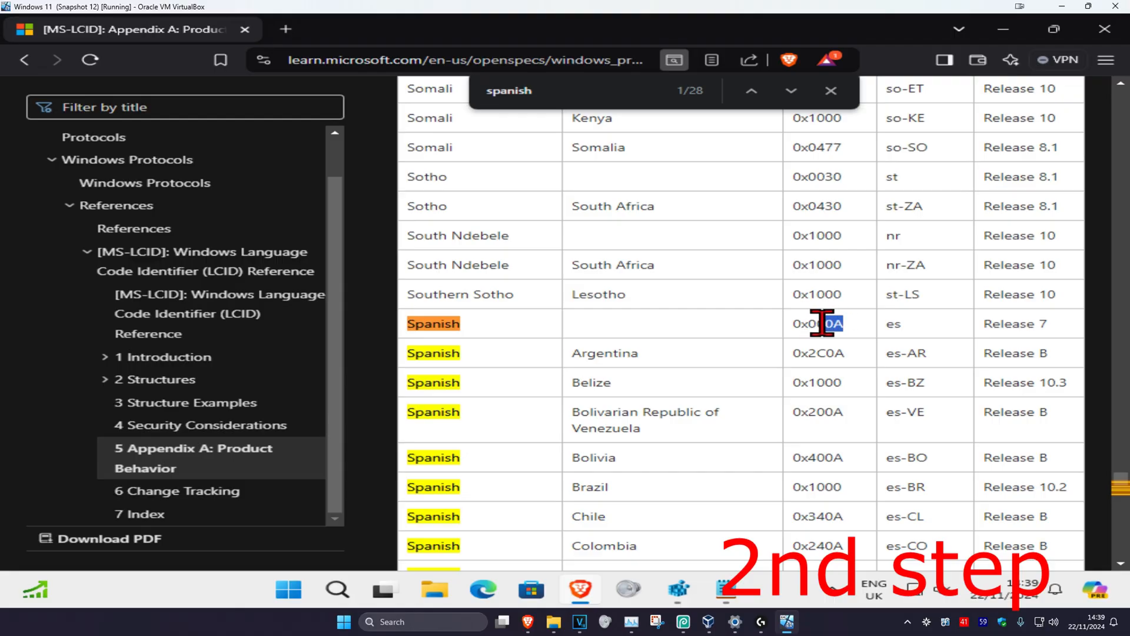
right_click(822, 323)
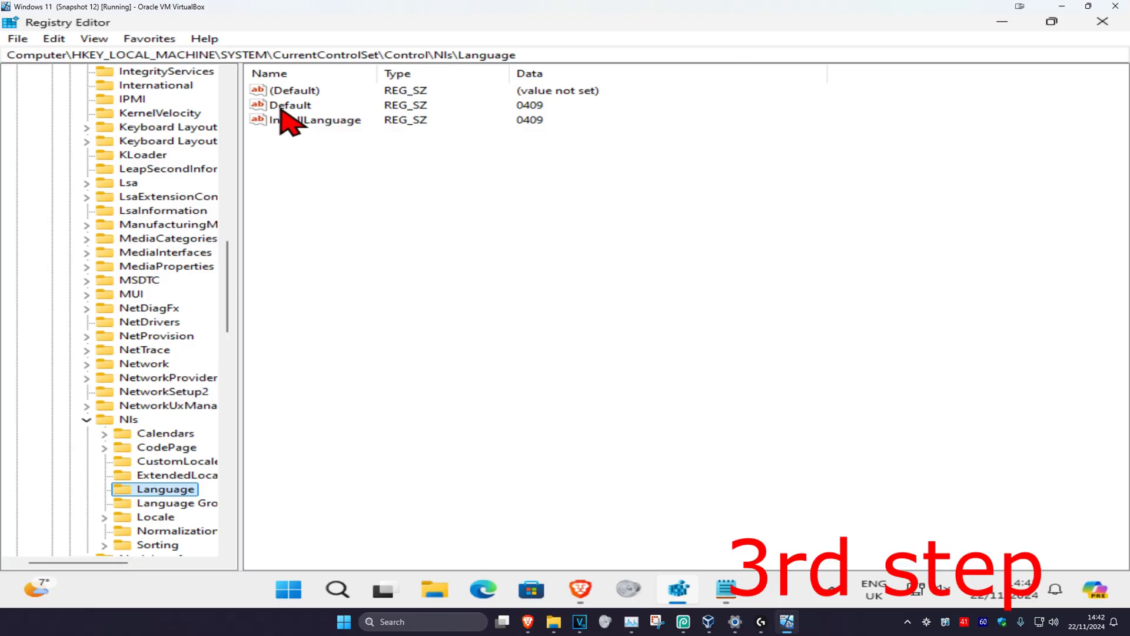
- Change the Nls\Language Default value data from 0409 to 000A
click(290, 104)
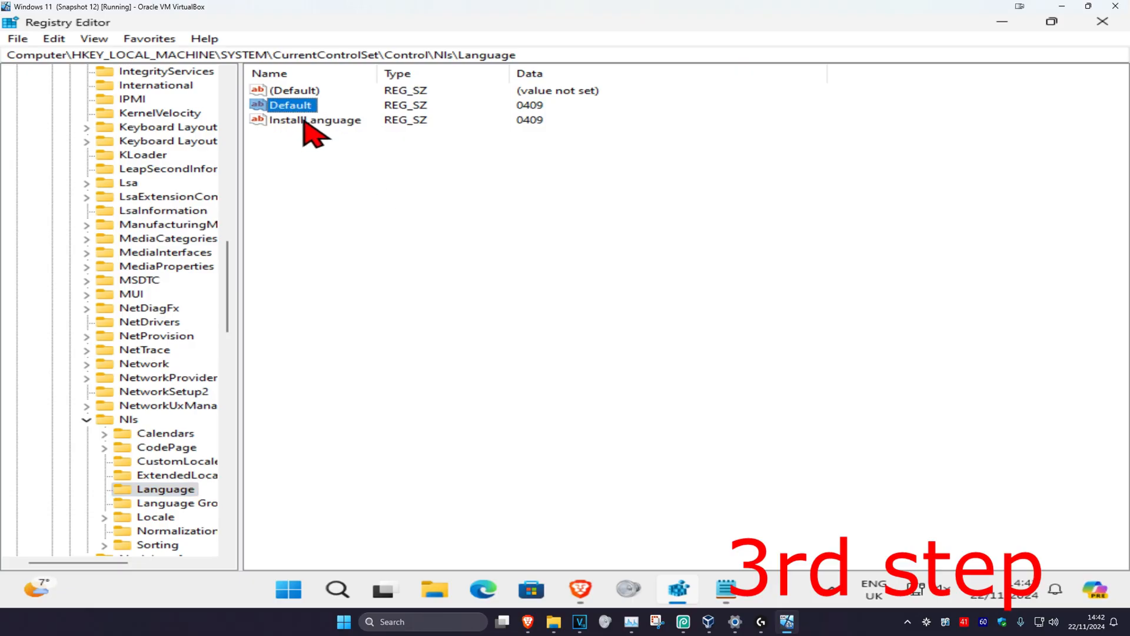
double_click(290, 105)
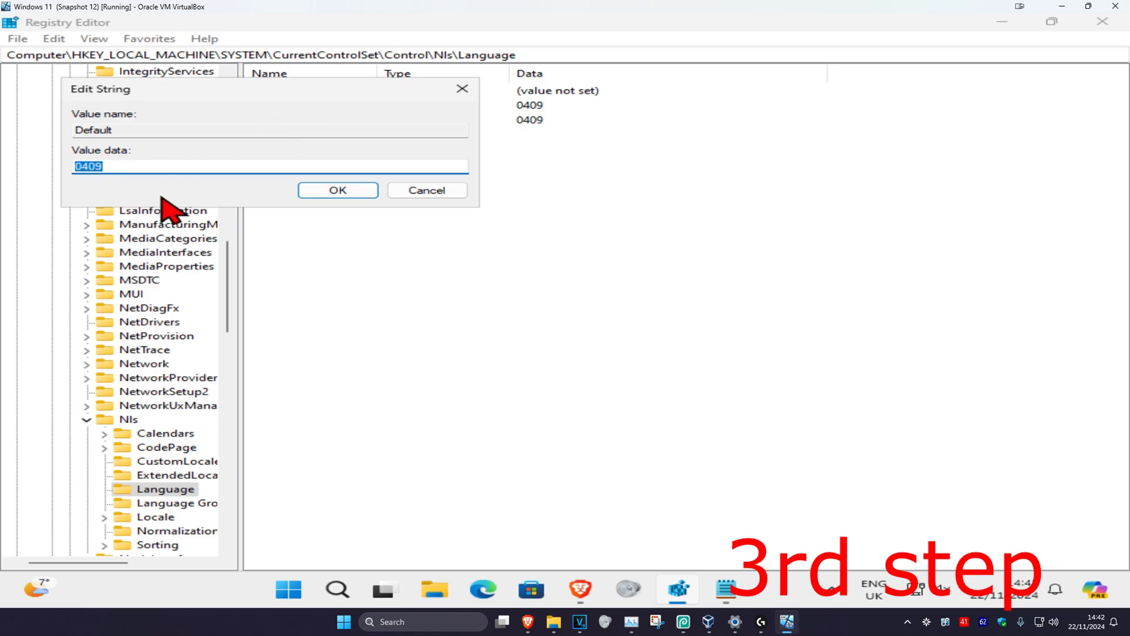
text(000A)
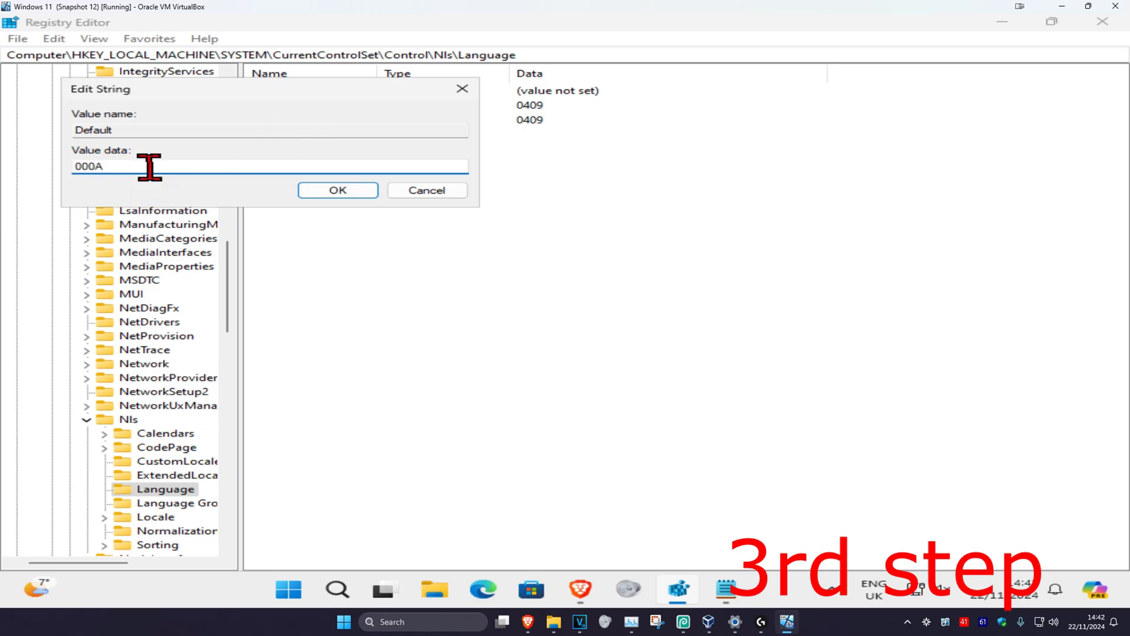
click(337, 190)
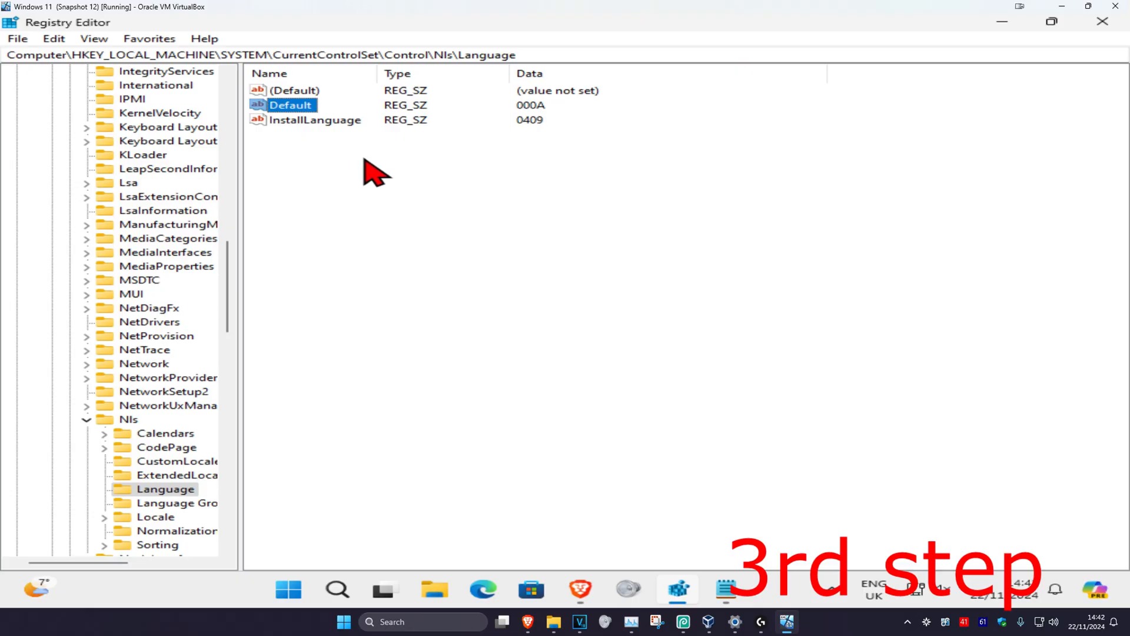
- Open InstallLanguage, delete its 0409 data, and bring up the paste menu
double_click(318, 119)
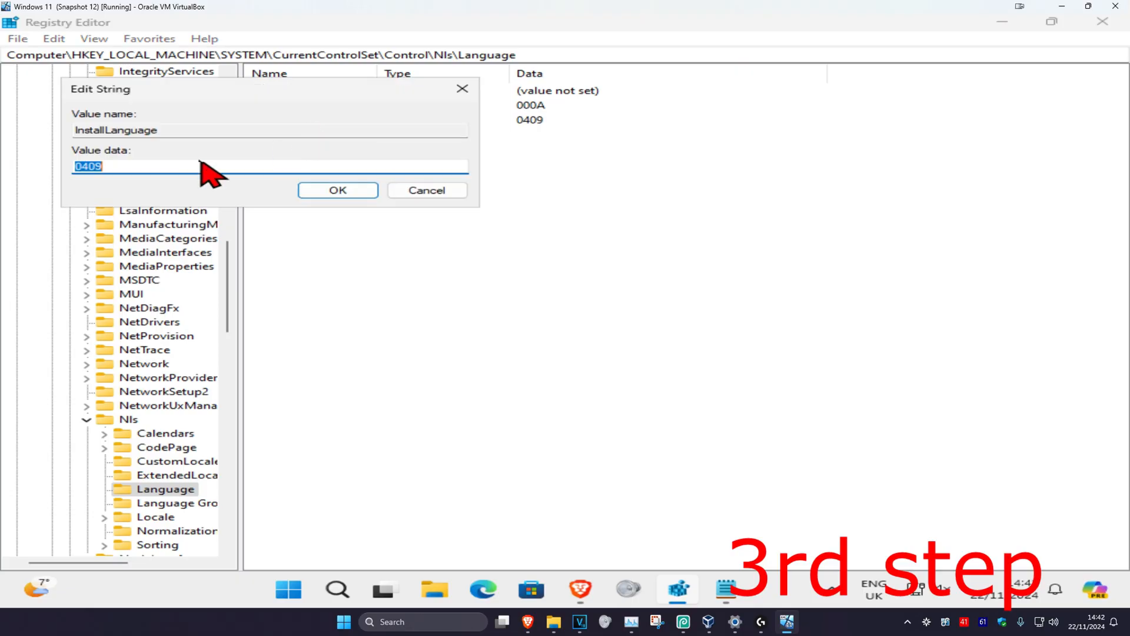
key(Delete)
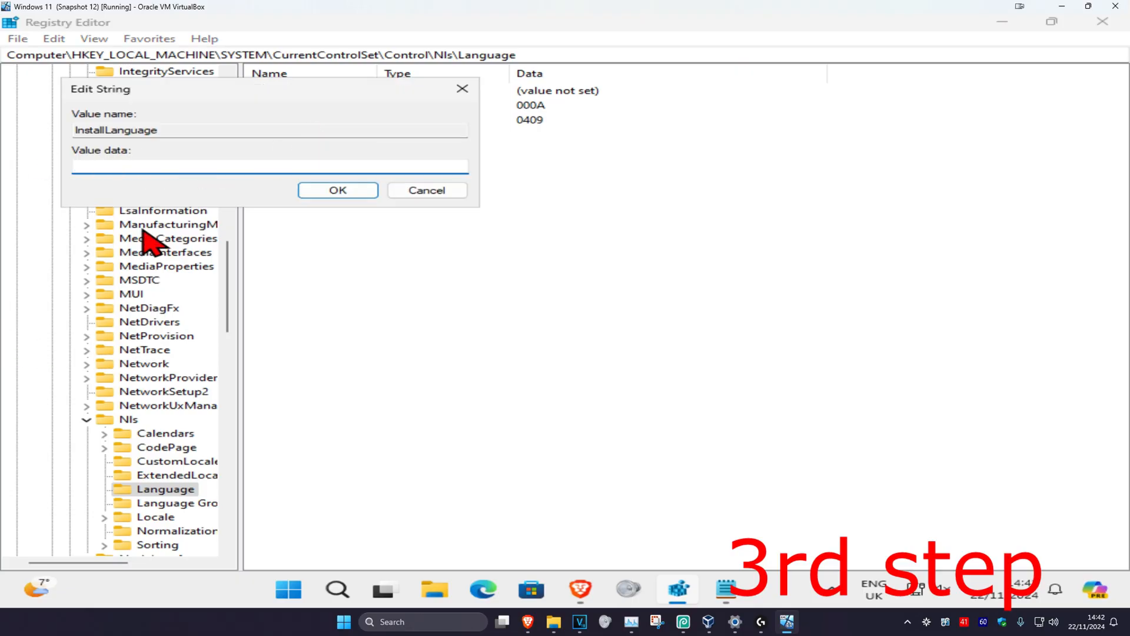
right_click(270, 166)
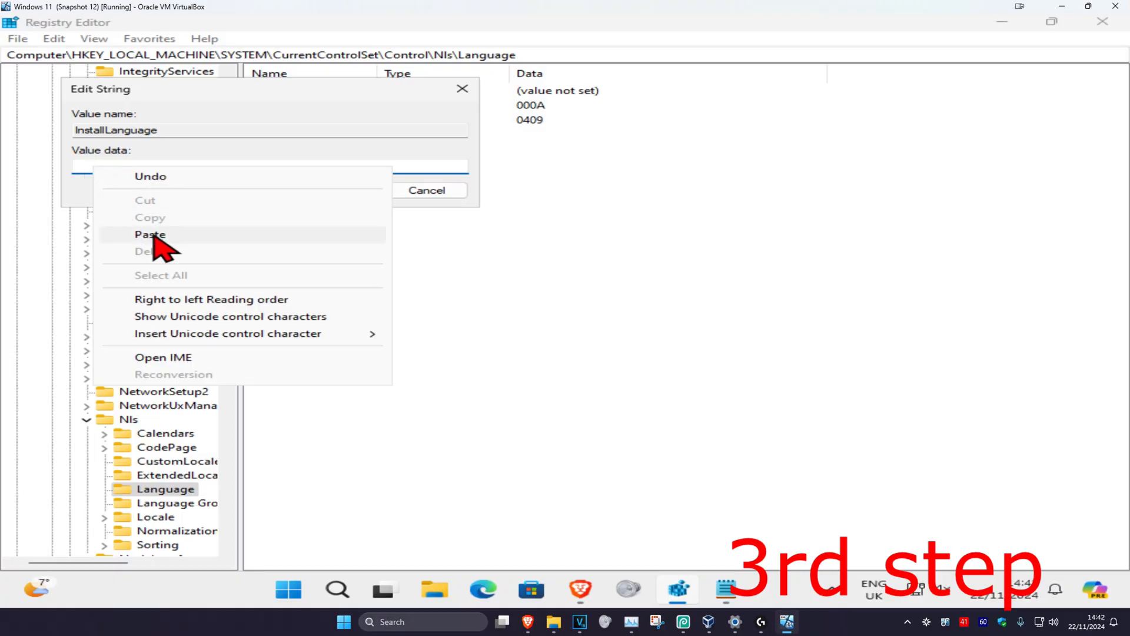